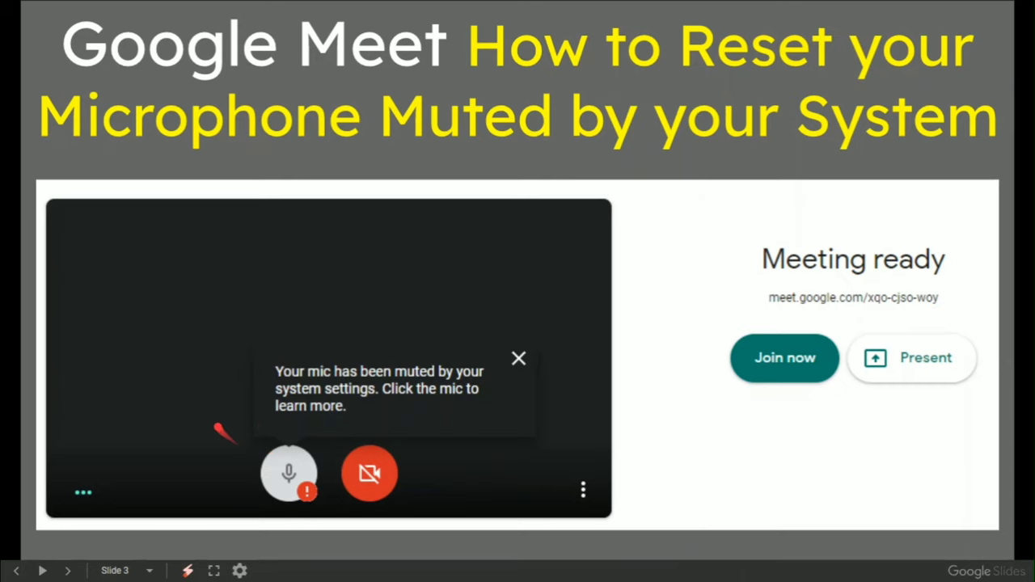
Advance past the Windows sound options slide to the Sound settings screenshot slide.
{"action": "left_click", "coordinate": [45, 572]}
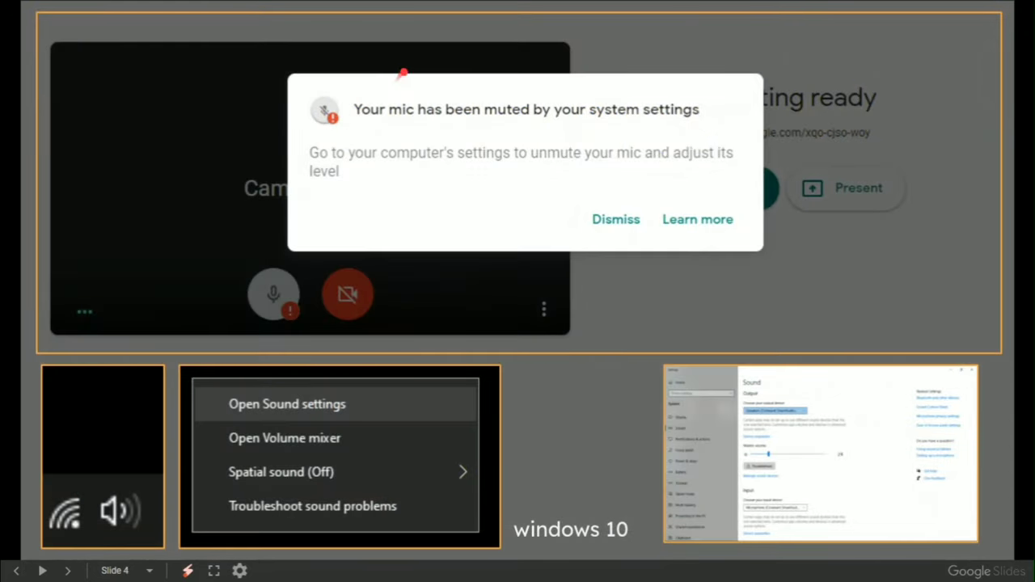
{"action": "mouse_move", "coordinate": [368, 135]}
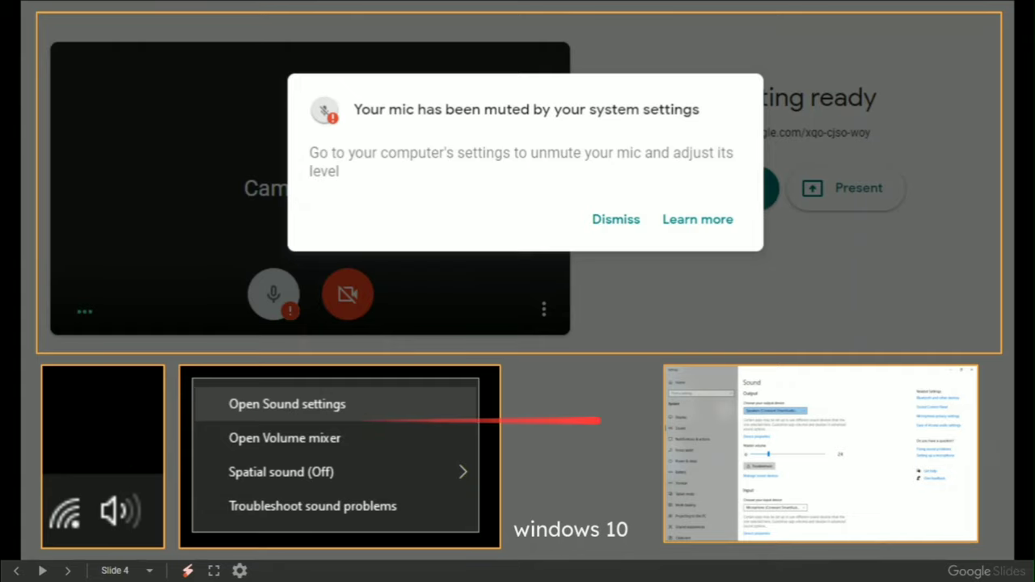
{"action": "left_click", "coordinate": [45, 571]}
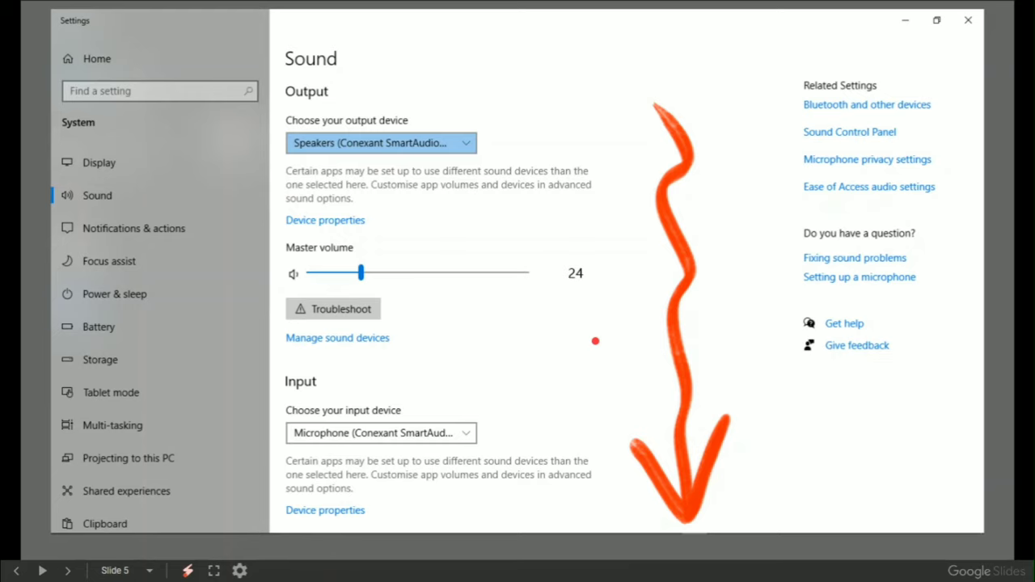
Advance to slide 6 with the arrow pointing to Advanced sound options.
{"action": "left_click", "coordinate": [46, 572]}
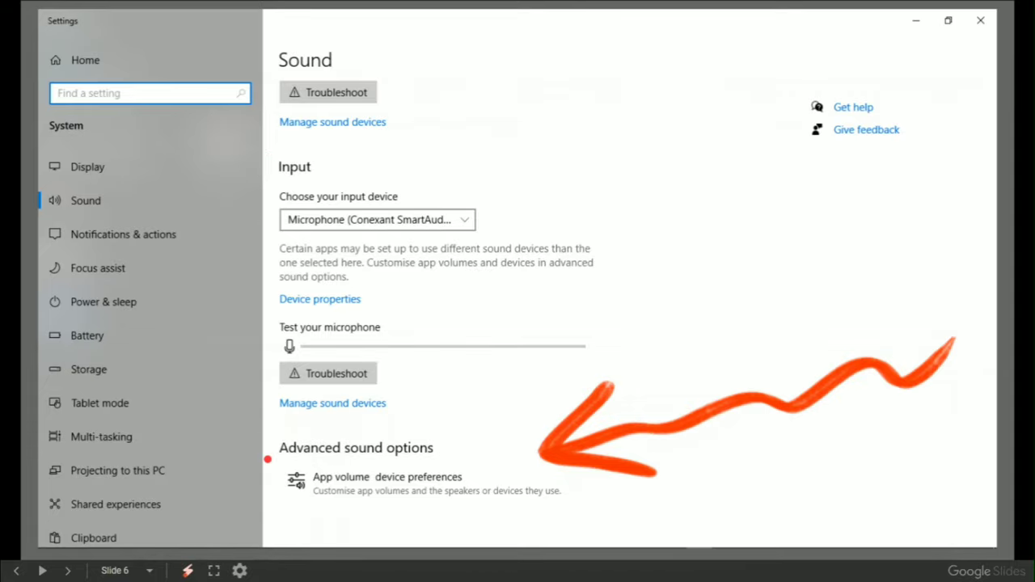
Advance to slide 7 showing arrows to Chrome's input device and the Reset button.
{"action": "left_click", "coordinate": [385, 477]}
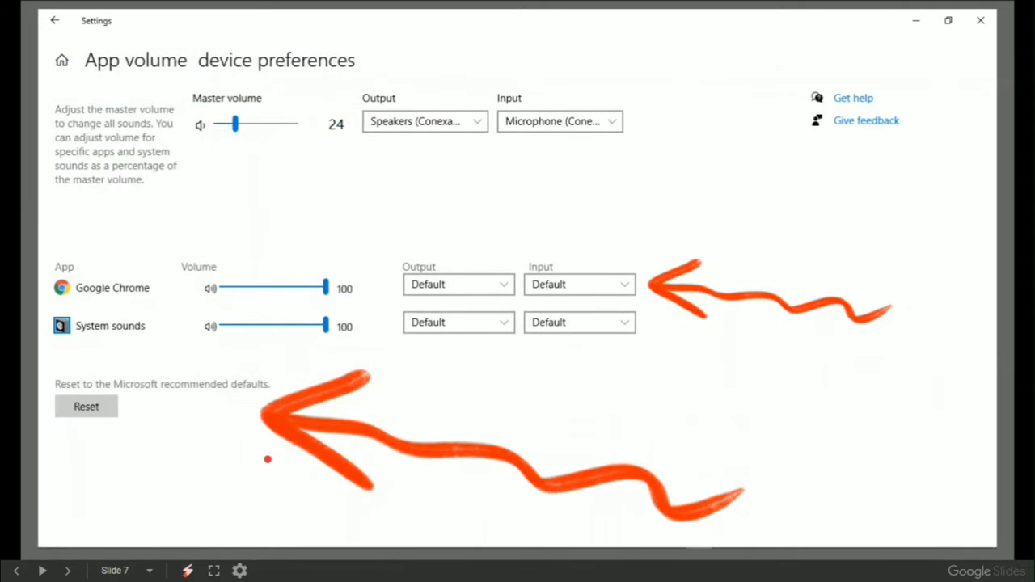
{"action": "mouse_move", "coordinate": [151, 408]}
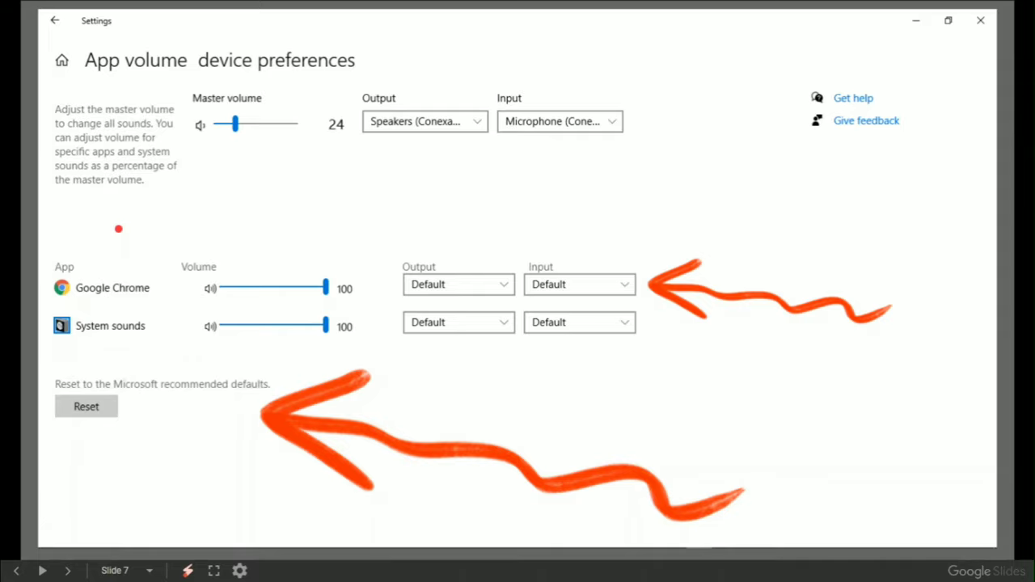
{"action": "mouse_move", "coordinate": [165, 365]}
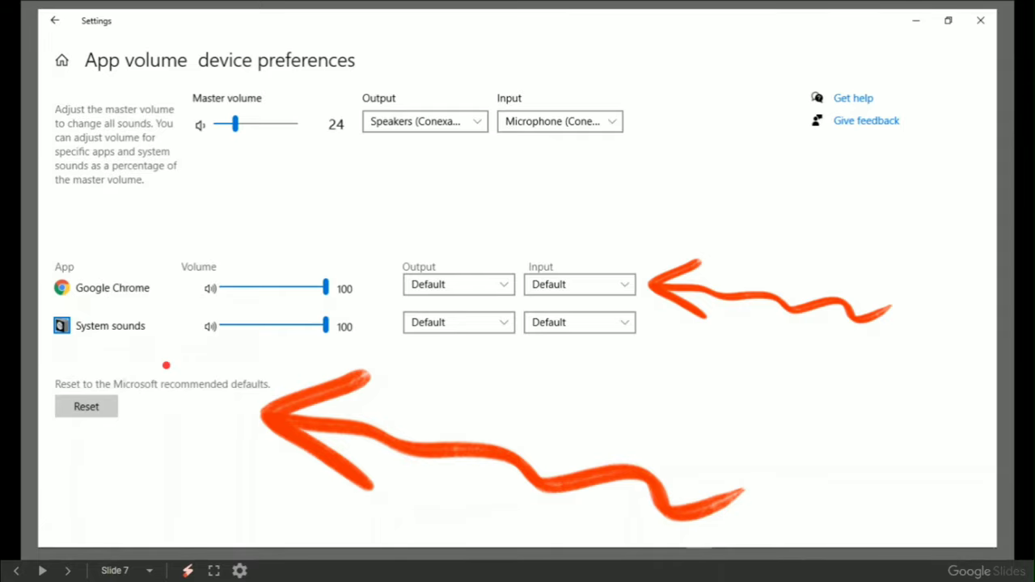
{"action": "mouse_move", "coordinate": [118, 304]}
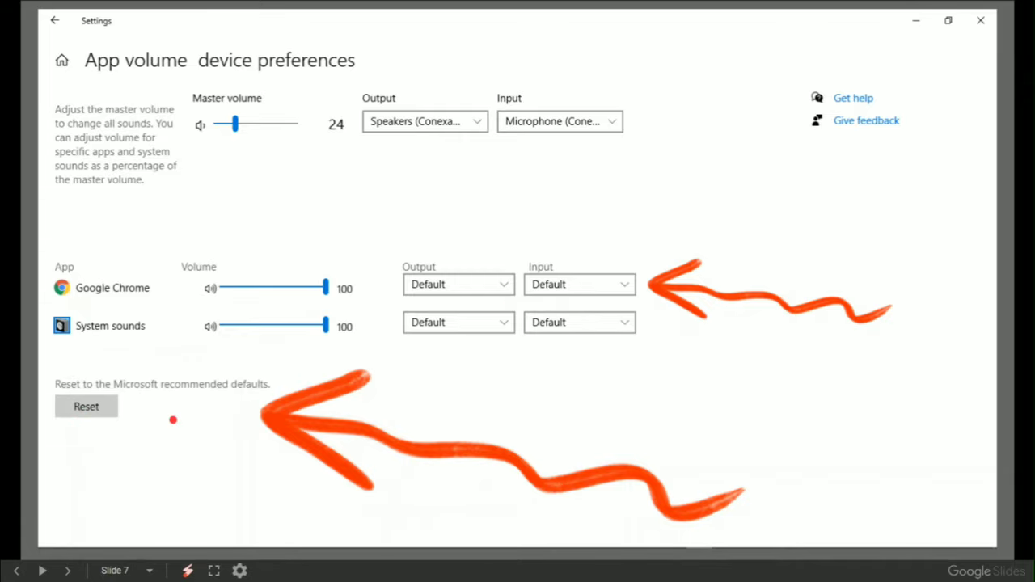
Advance to slide 8 and reveal the Ctrl+R reload hint over the Meet warning.
{"action": "left_click", "coordinate": [44, 569]}
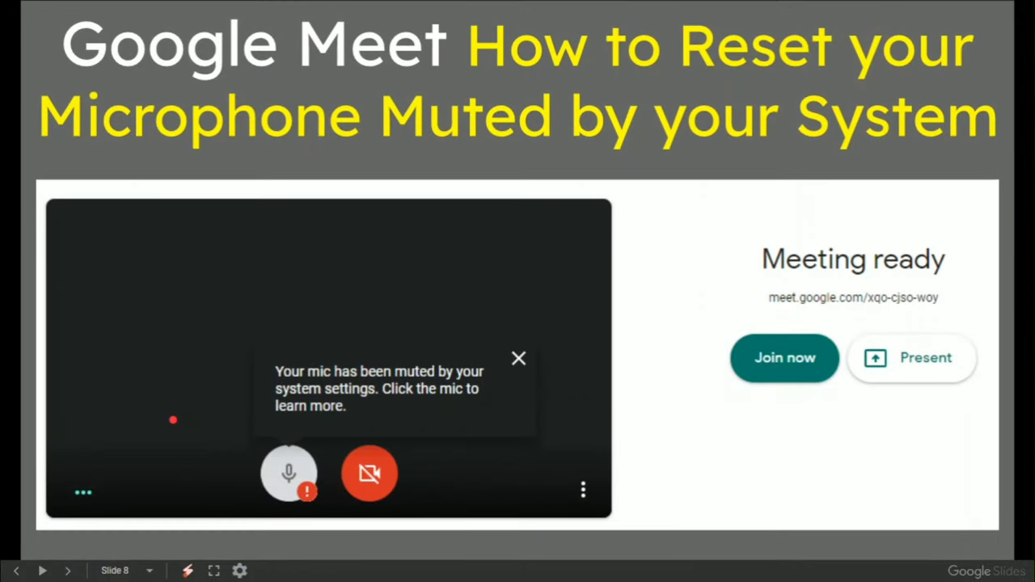
{"action": "key", "text": "Ctrl+r"}
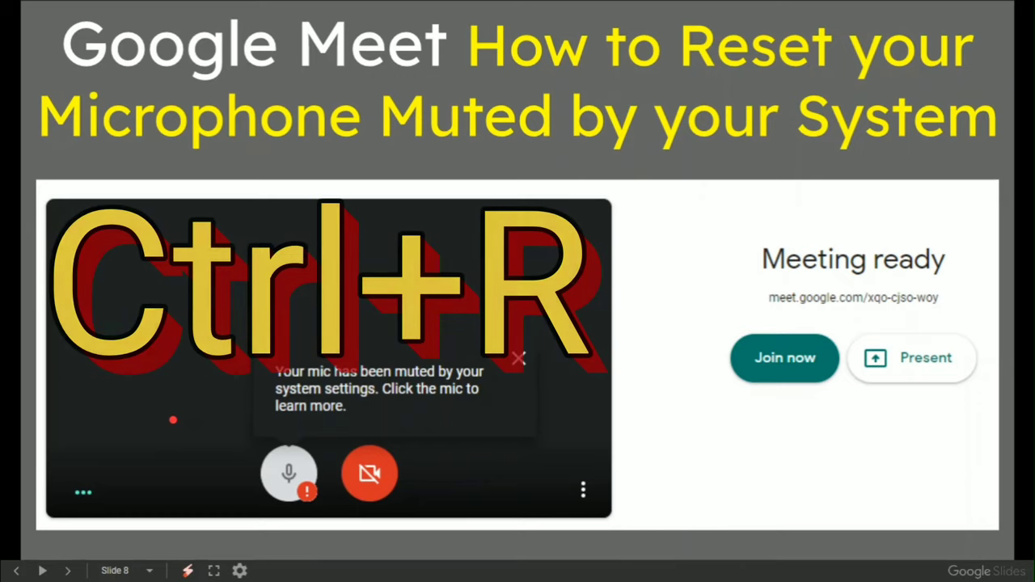